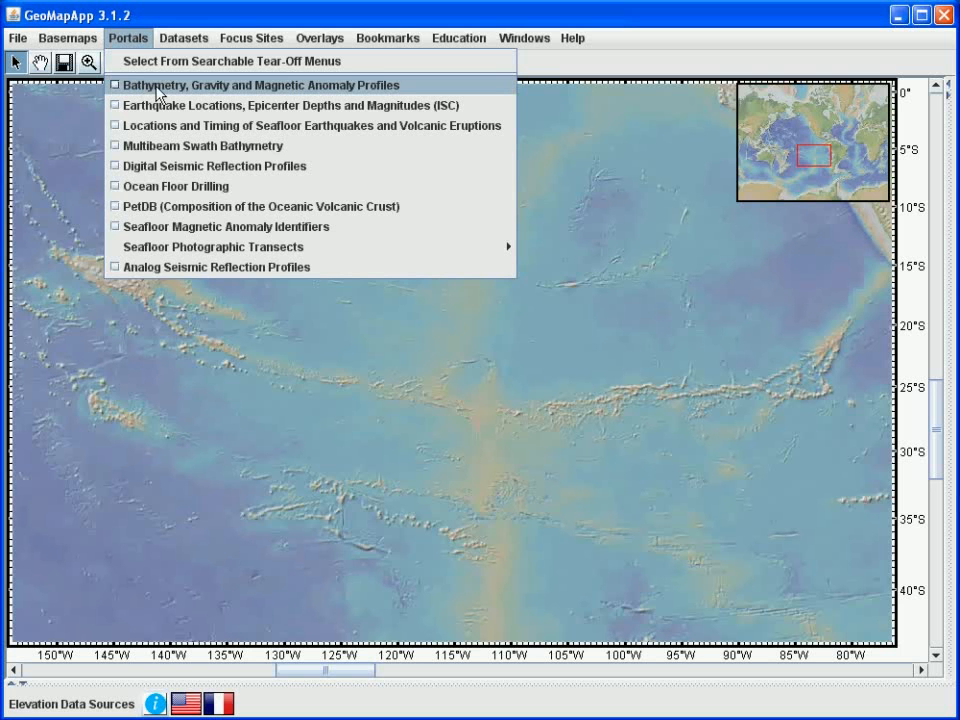
Open the Bathymetry, Gravity and Magnetic Anomaly Profiles portal from the Portals menu.
{"action": "left_click", "coordinate": [260, 85]}
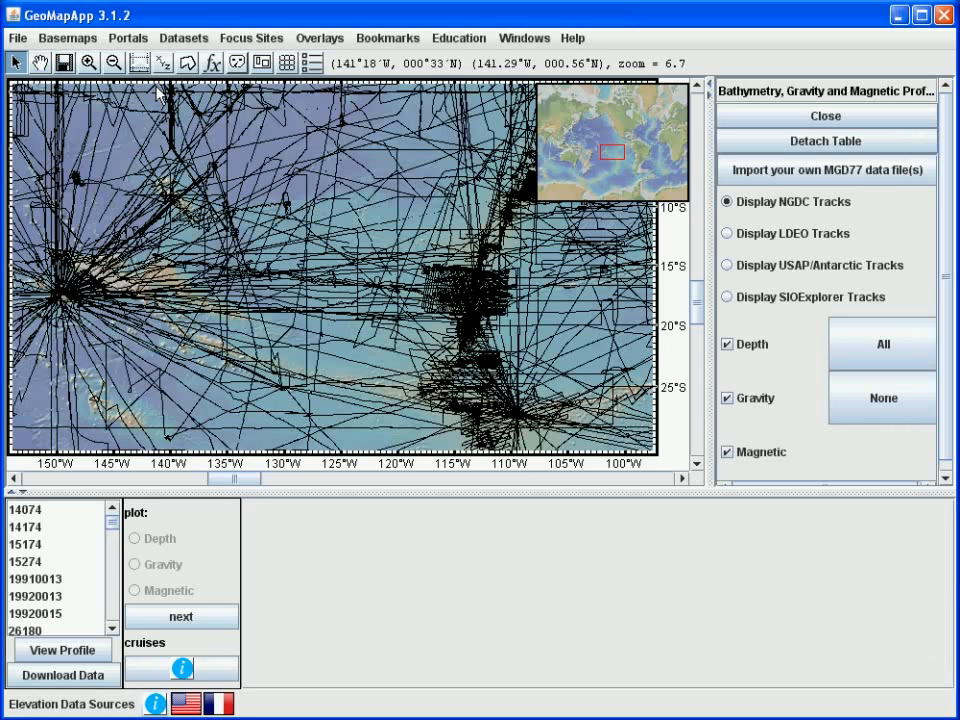
{"action": "mouse_move", "coordinate": [158, 95]}
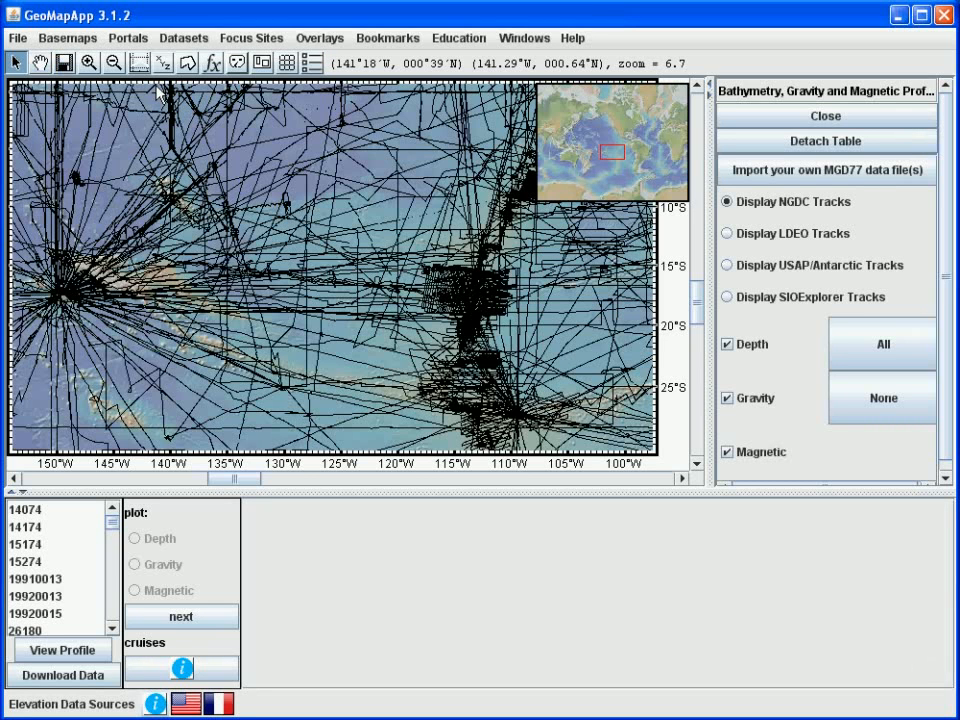
{"action": "mouse_move", "coordinate": [145, 110]}
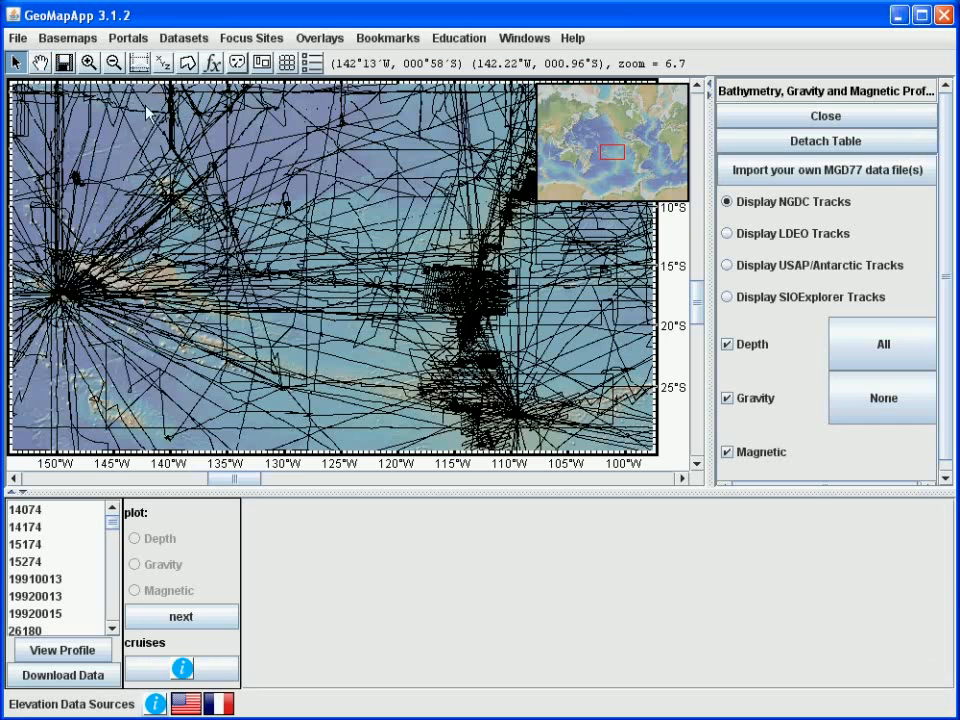
{"action": "mouse_move", "coordinate": [138, 300]}
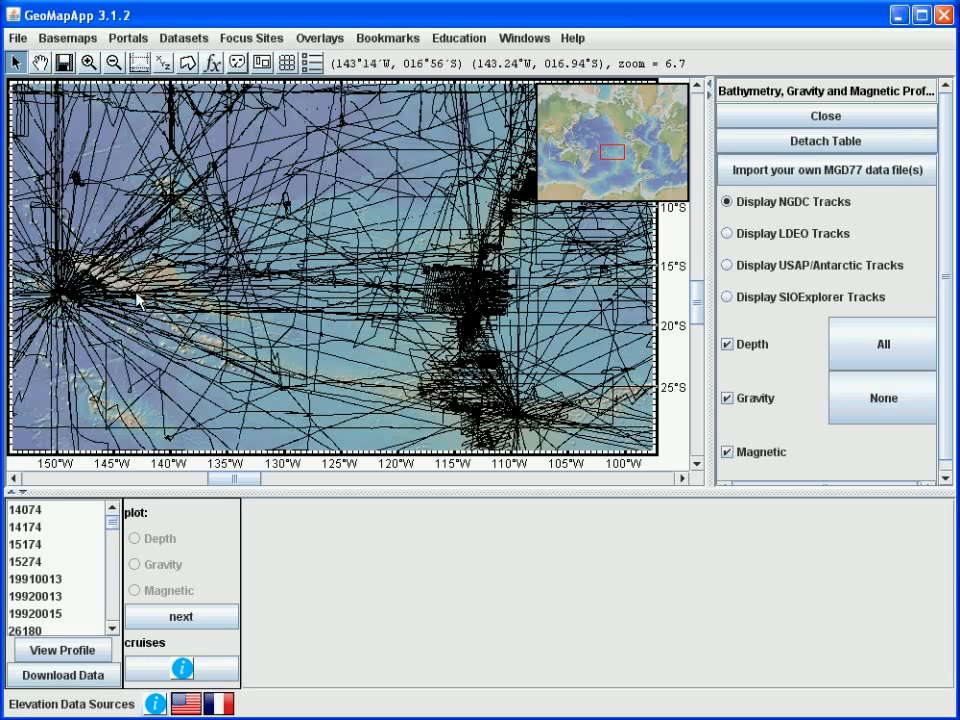
{"action": "mouse_move", "coordinate": [220, 170]}
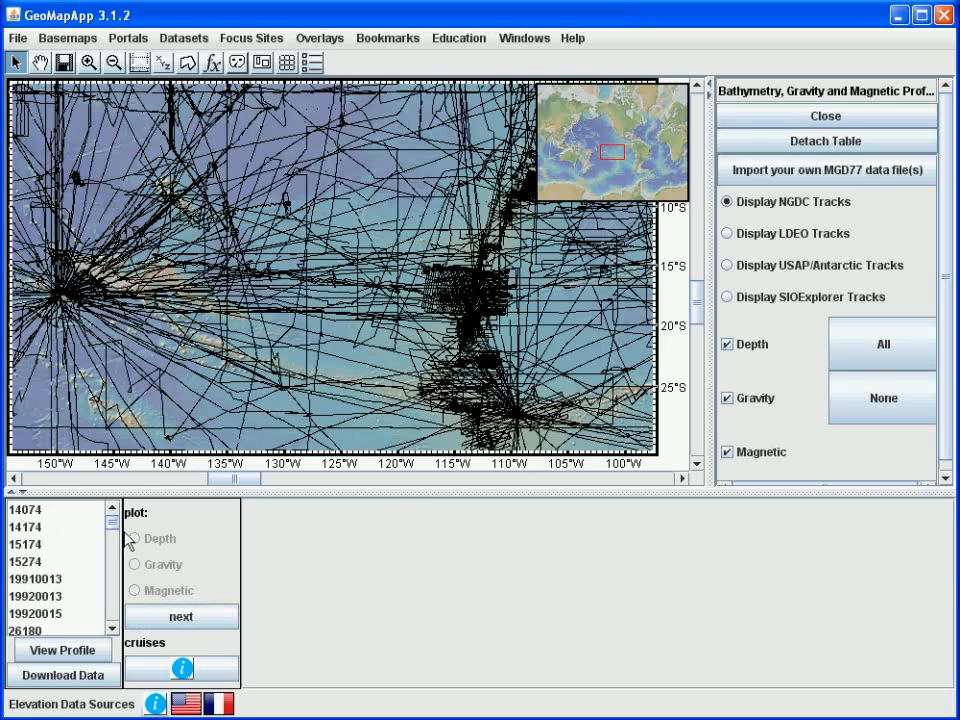
{"action": "mouse_move", "coordinate": [317, 295]}
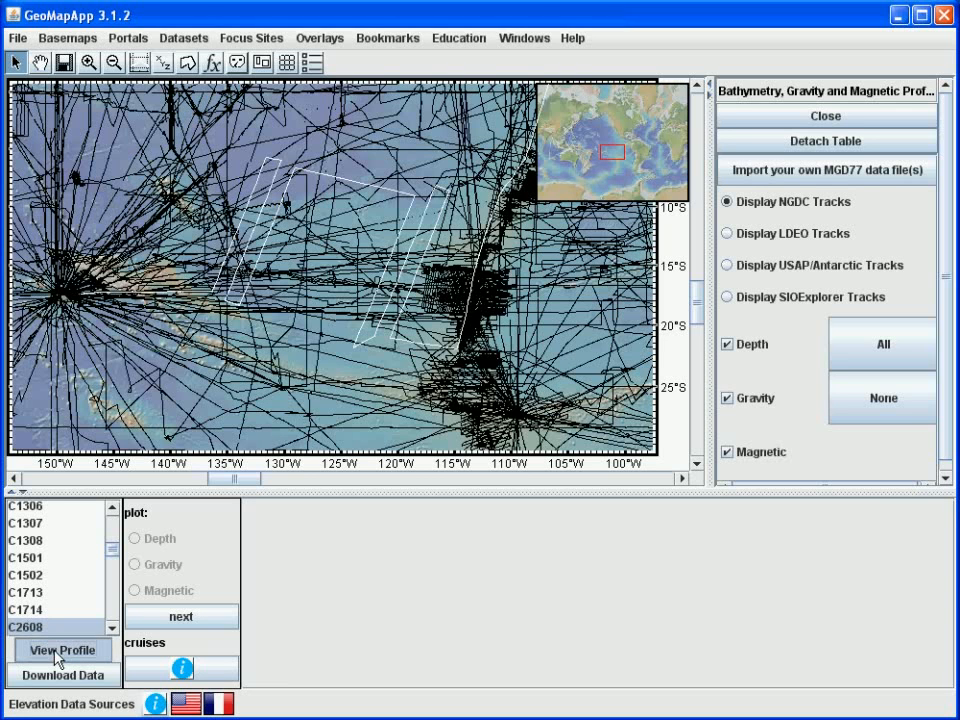
Plot cruise C2608's depth profile with View Profile.
{"action": "left_click", "coordinate": [62, 650]}
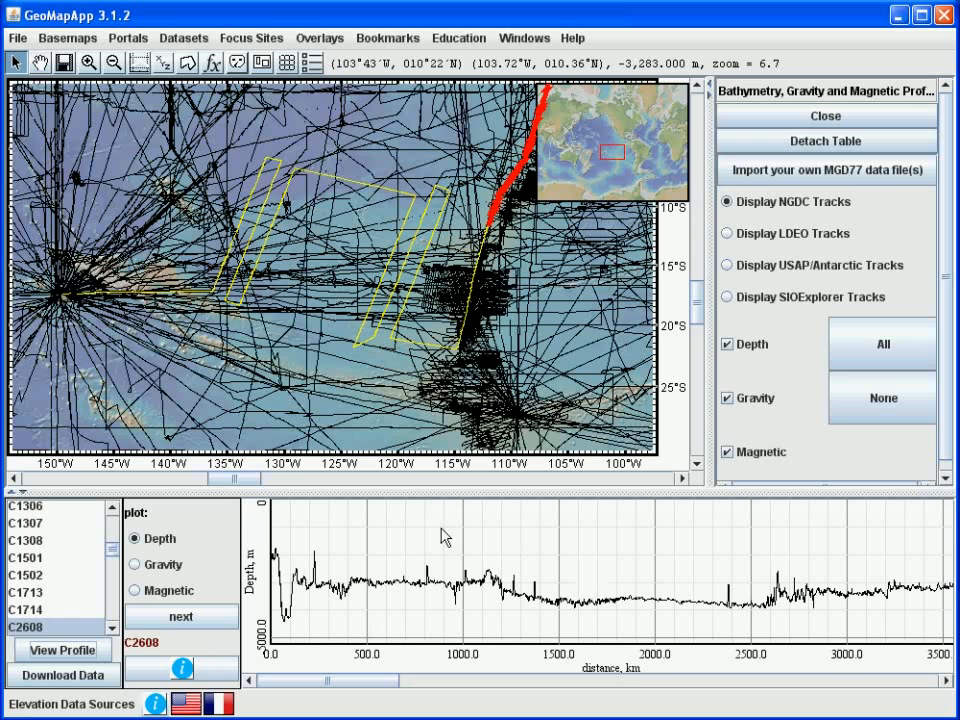
{"action": "mouse_move", "coordinate": [399, 558]}
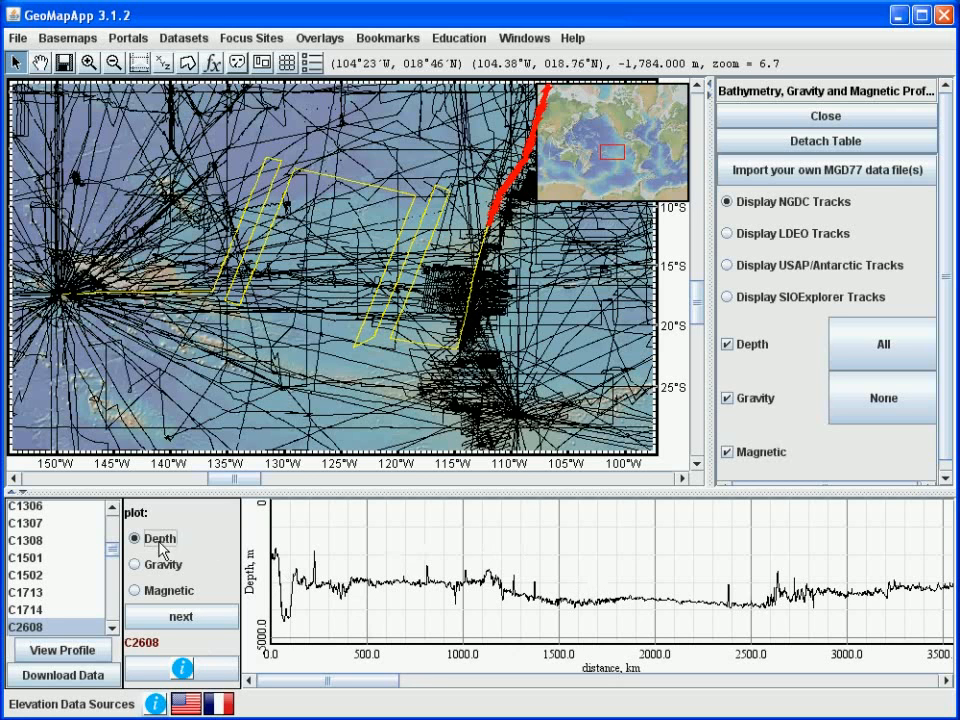
{"action": "mouse_move", "coordinate": [168, 571]}
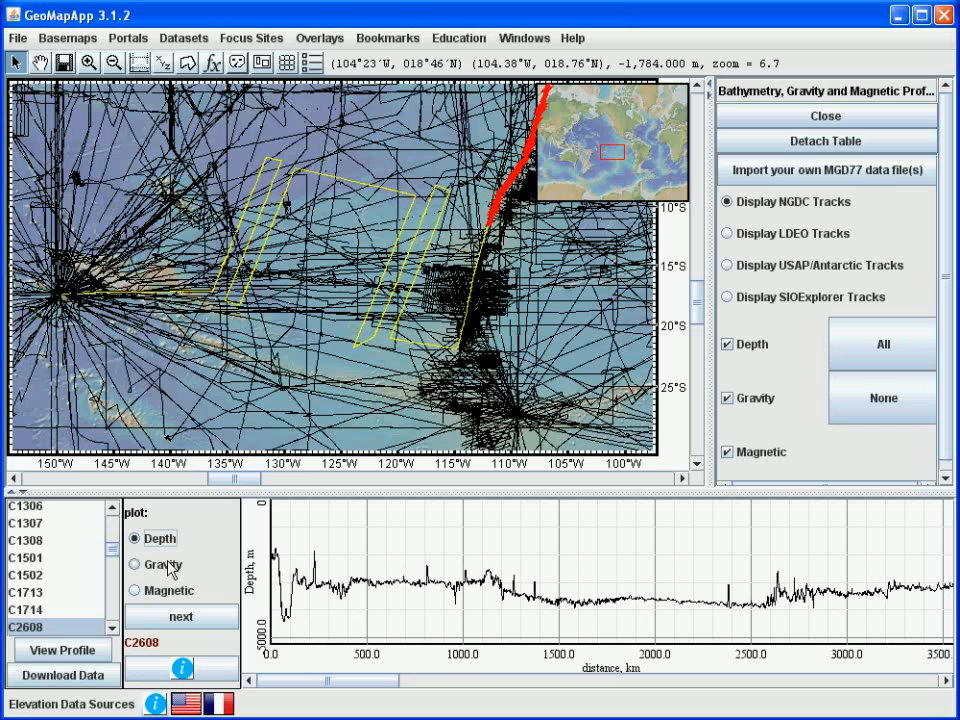
{"action": "mouse_move", "coordinate": [628, 611]}
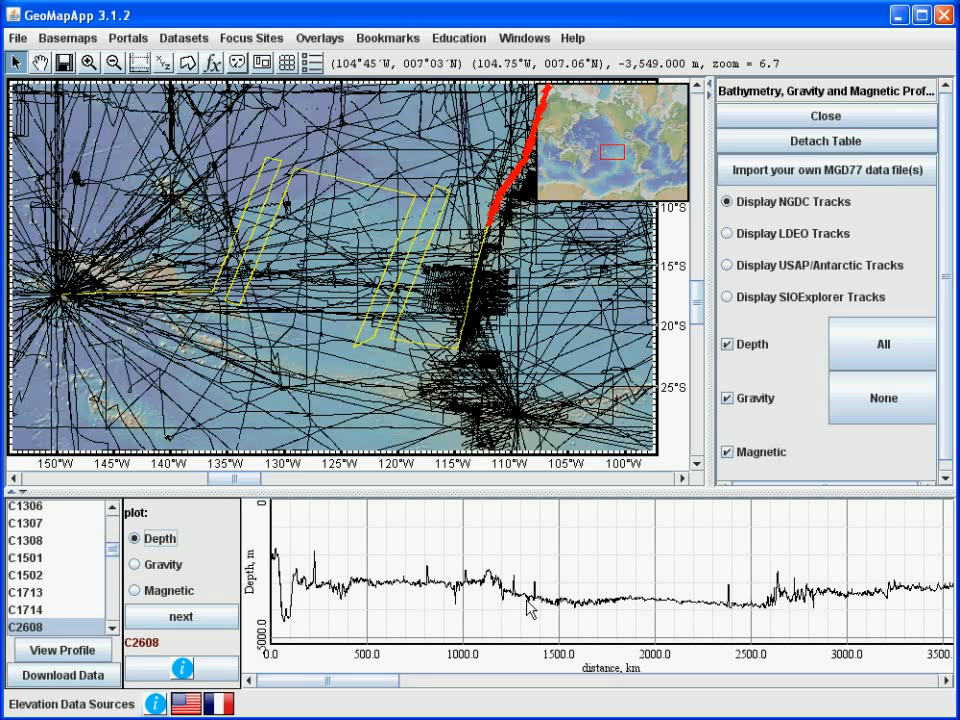
{"action": "mouse_move", "coordinate": [665, 600]}
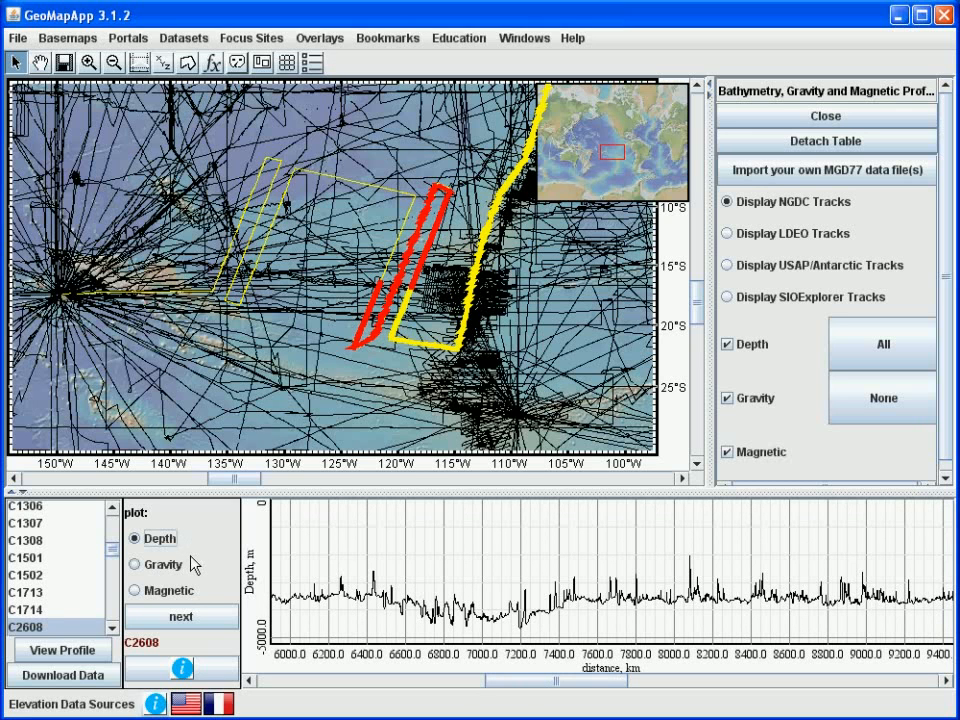
{"action": "mouse_move", "coordinate": [160, 571]}
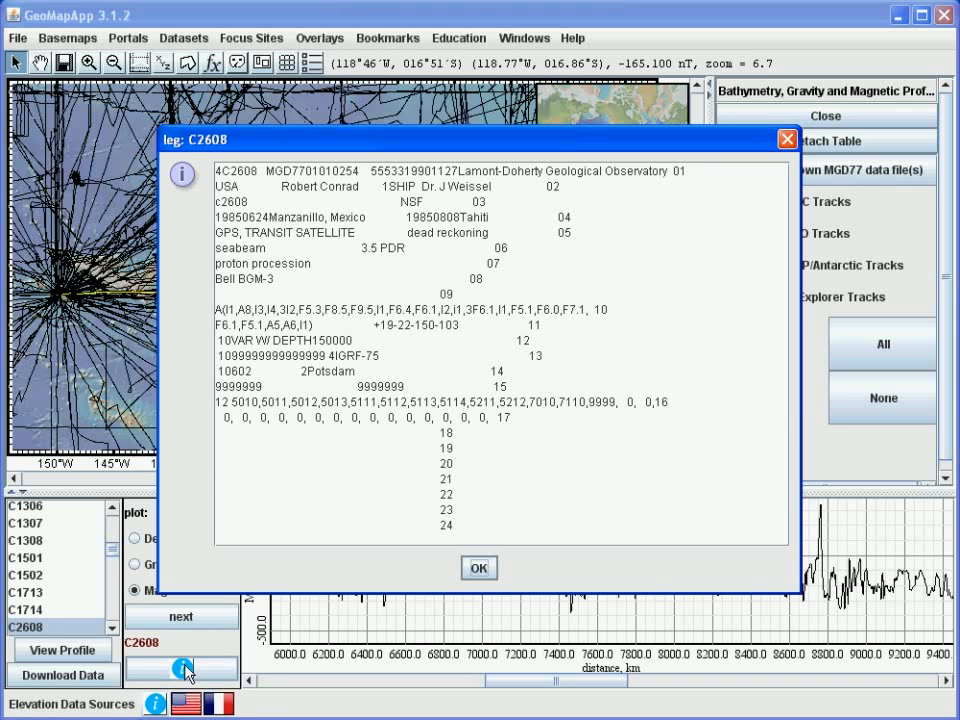
Open the leg C2608 header record via the blue info button.
{"action": "left_click", "coordinate": [478, 567]}
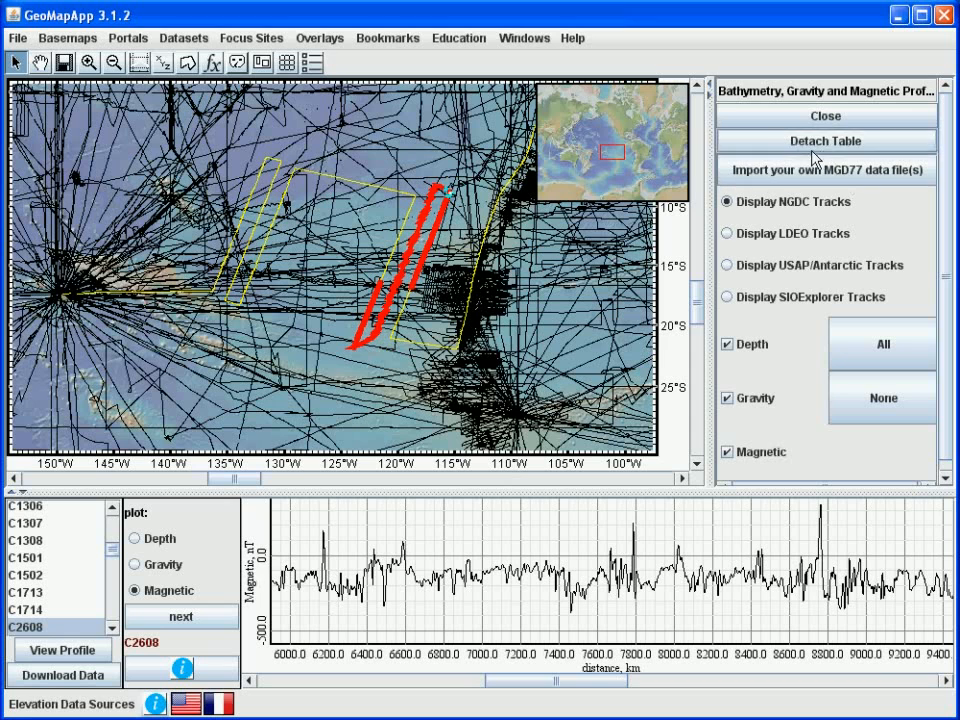
{"action": "mouse_move", "coordinate": [820, 186]}
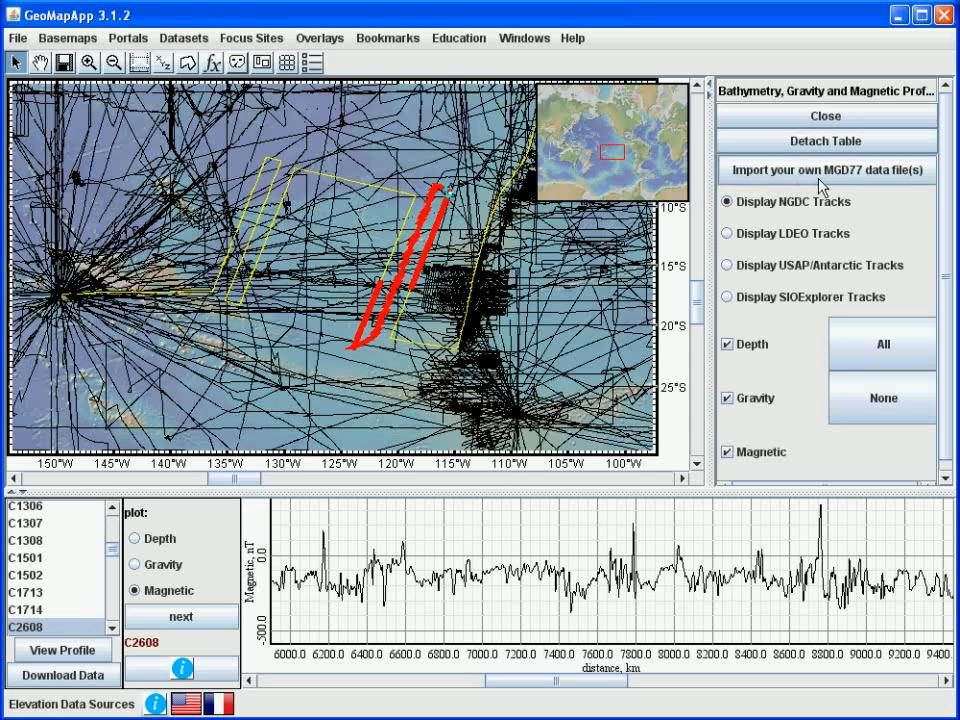
{"action": "mouse_move", "coordinate": [805, 410]}
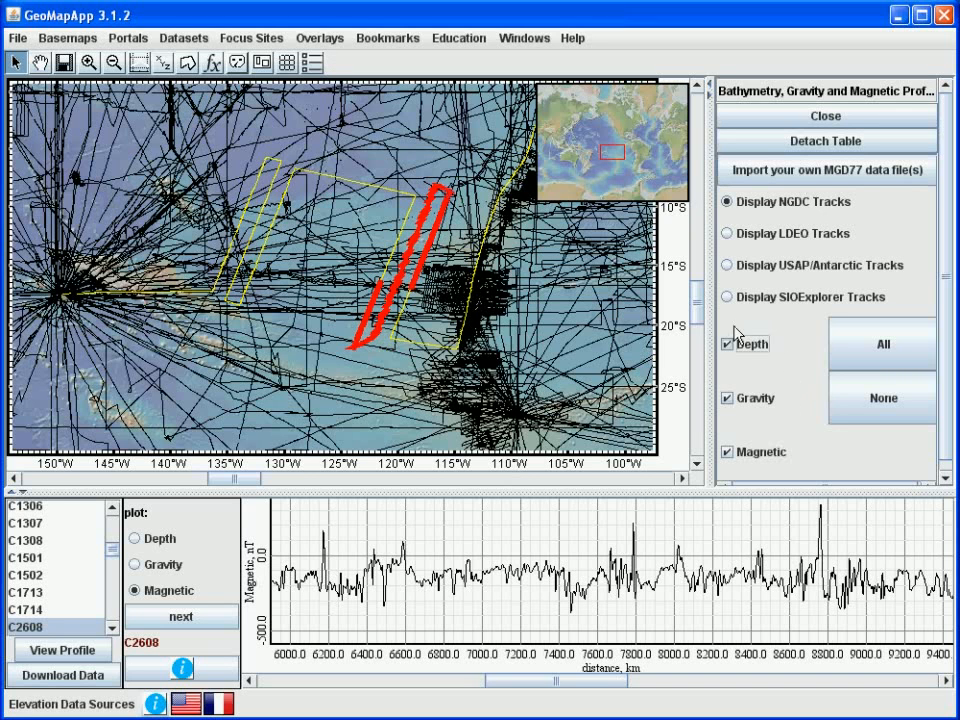
Uncheck Depth and Gravity, leaving only Magnetic tracks displayed.
{"action": "left_click", "coordinate": [726, 343]}
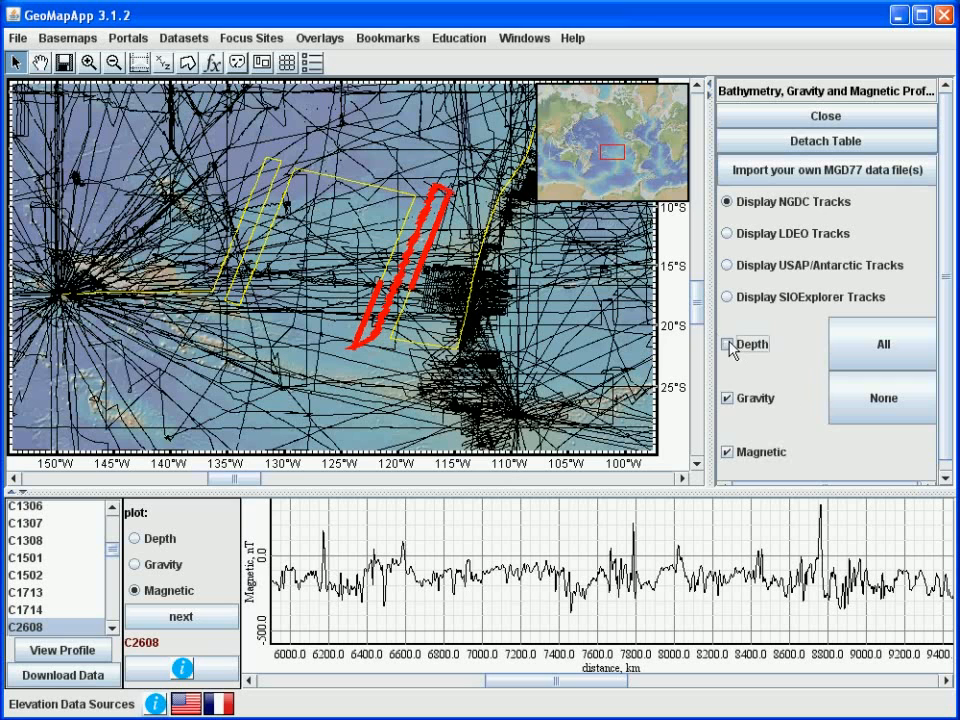
{"action": "left_click", "coordinate": [727, 398]}
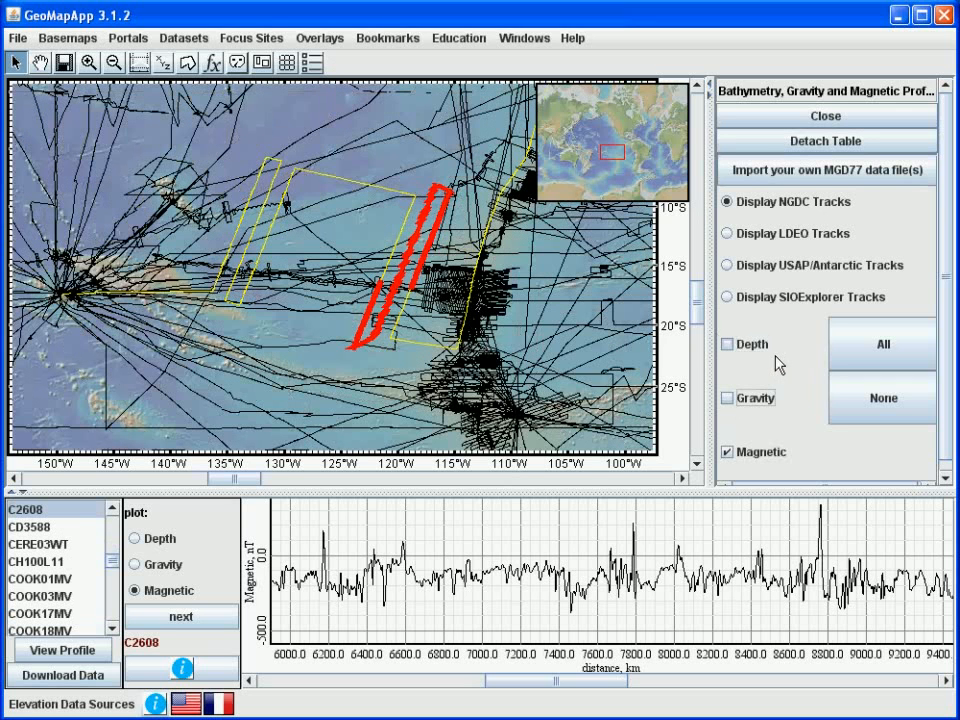